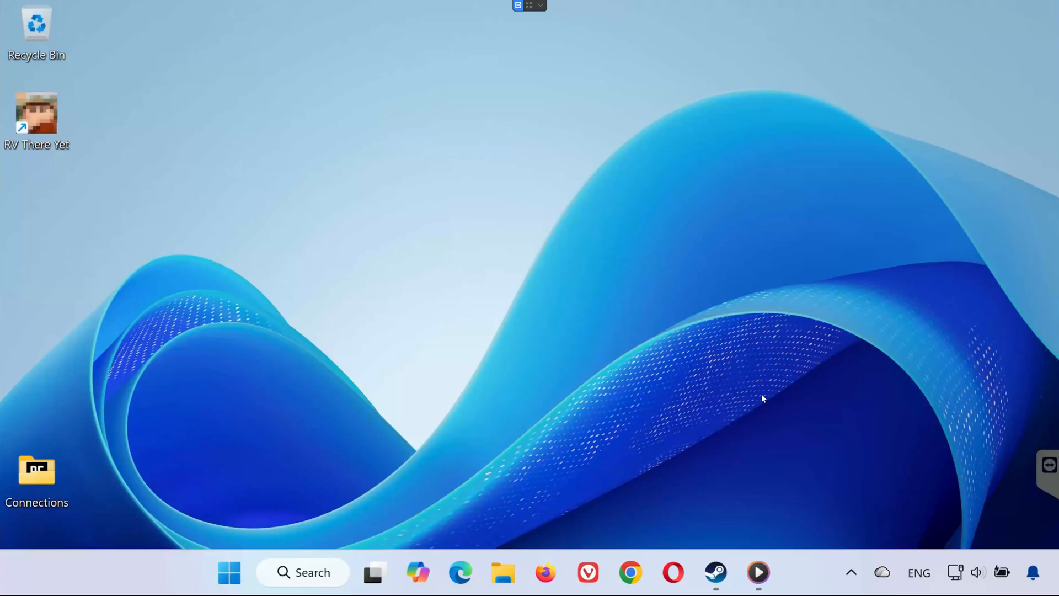
pyautogui.moveTo(238, 441)
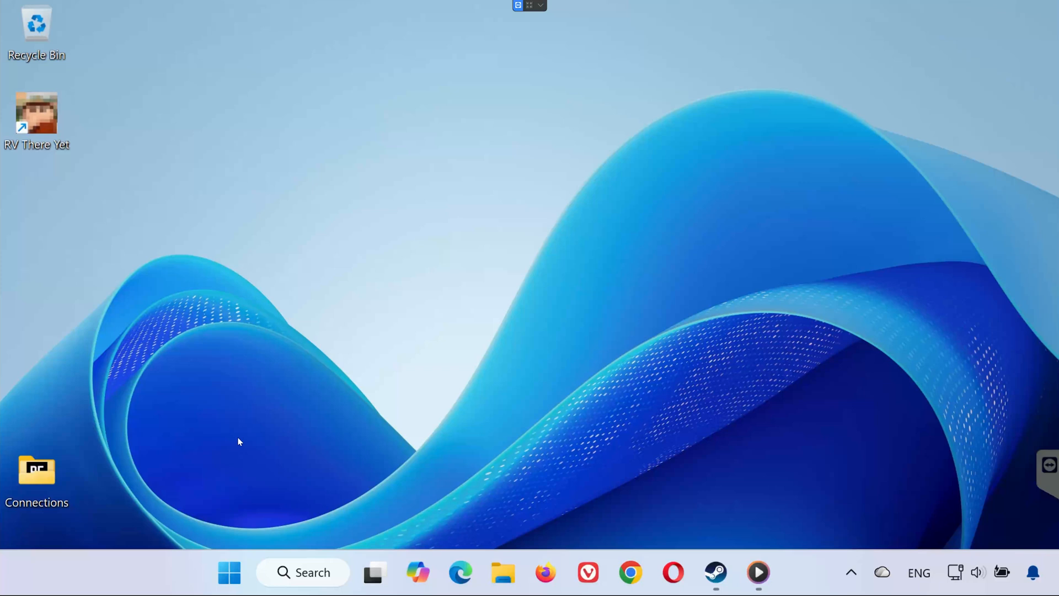
pyautogui.moveTo(503, 473)
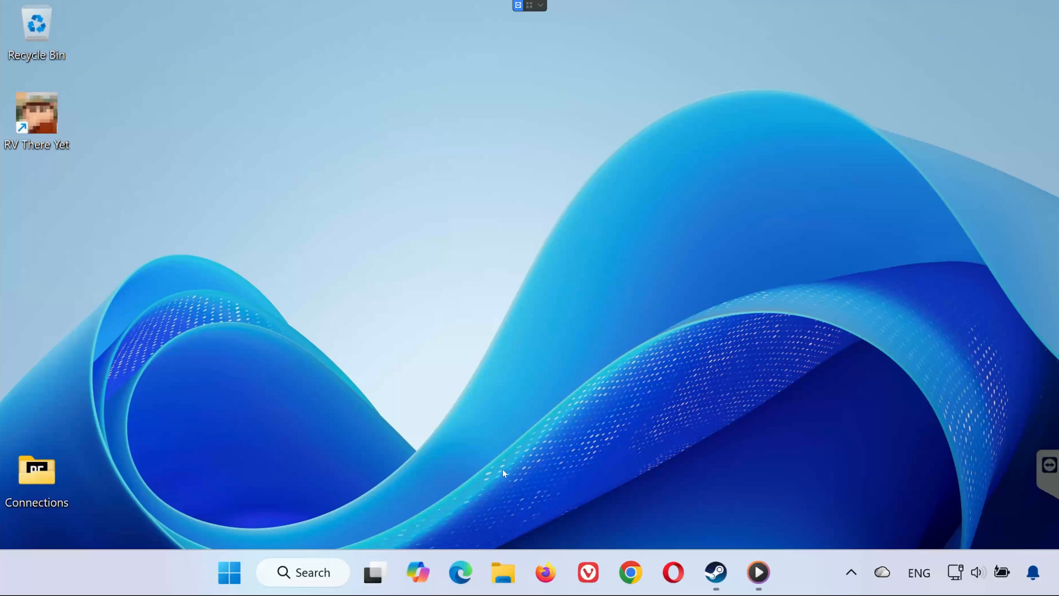
pyautogui.moveTo(654, 309)
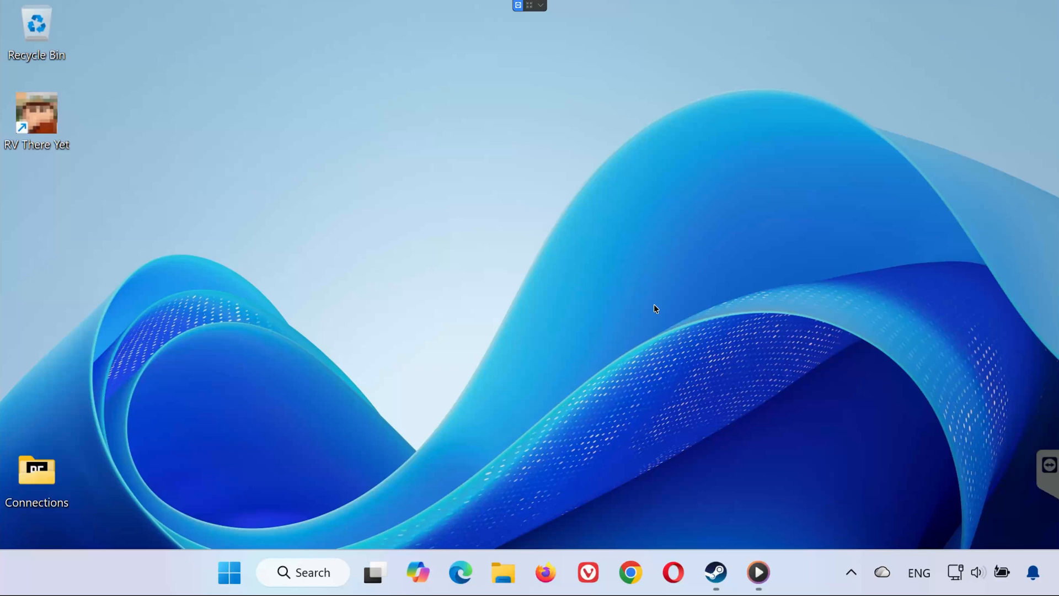
pyautogui.moveTo(686, 337)
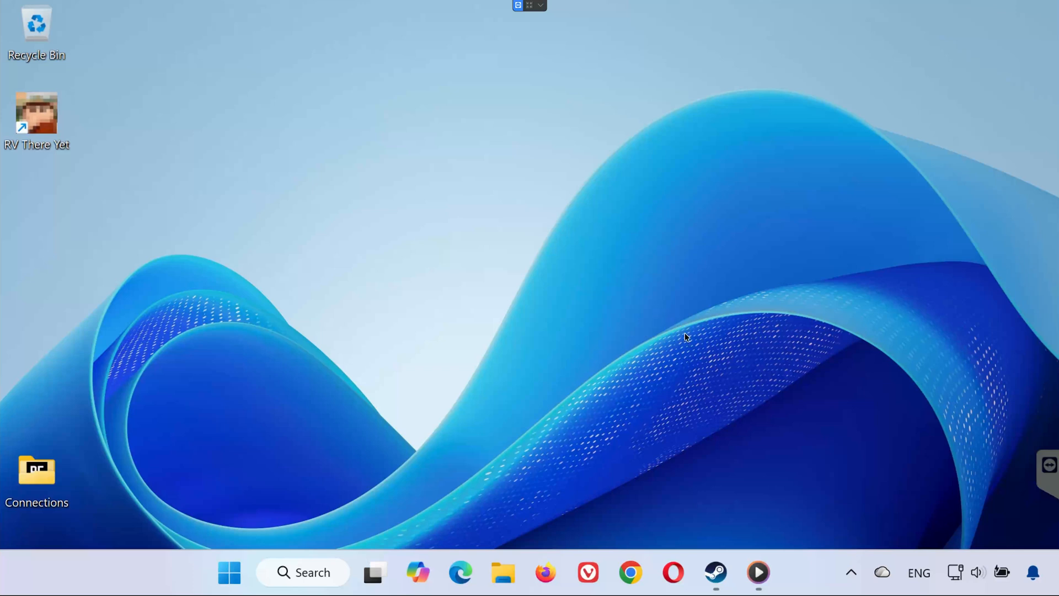
pyautogui.moveTo(722, 545)
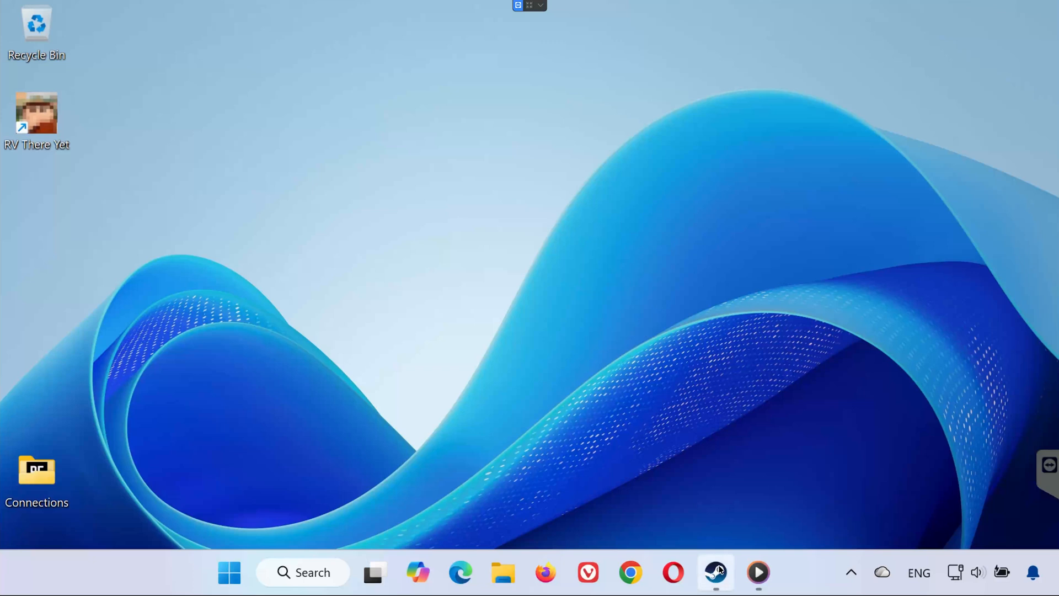
# Set RV There Yet?'s controller override in Properties to Enable Steam Input
pyautogui.click(715, 572)
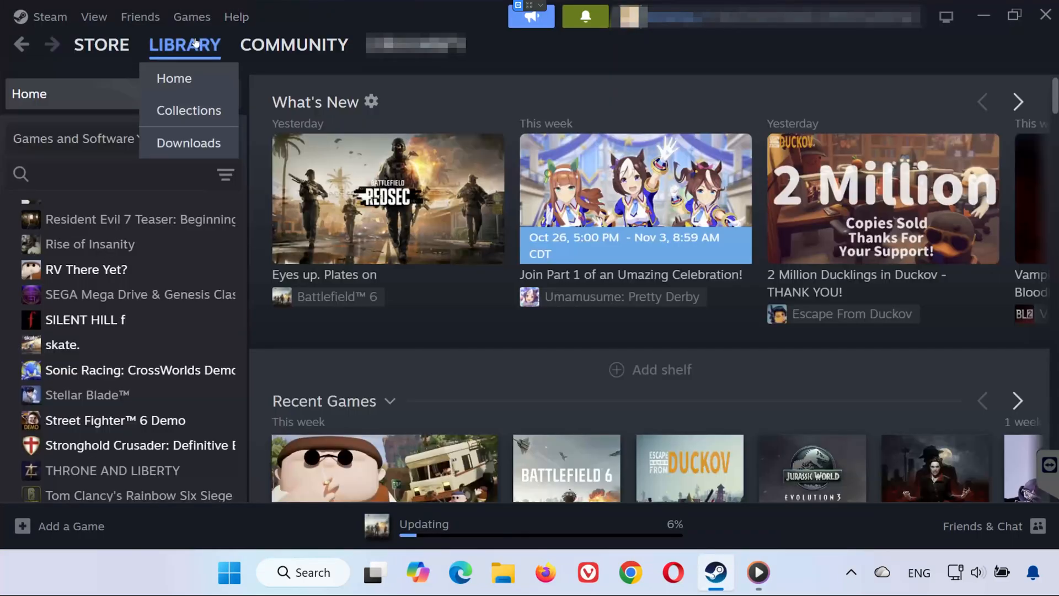
pyautogui.click(86, 270)
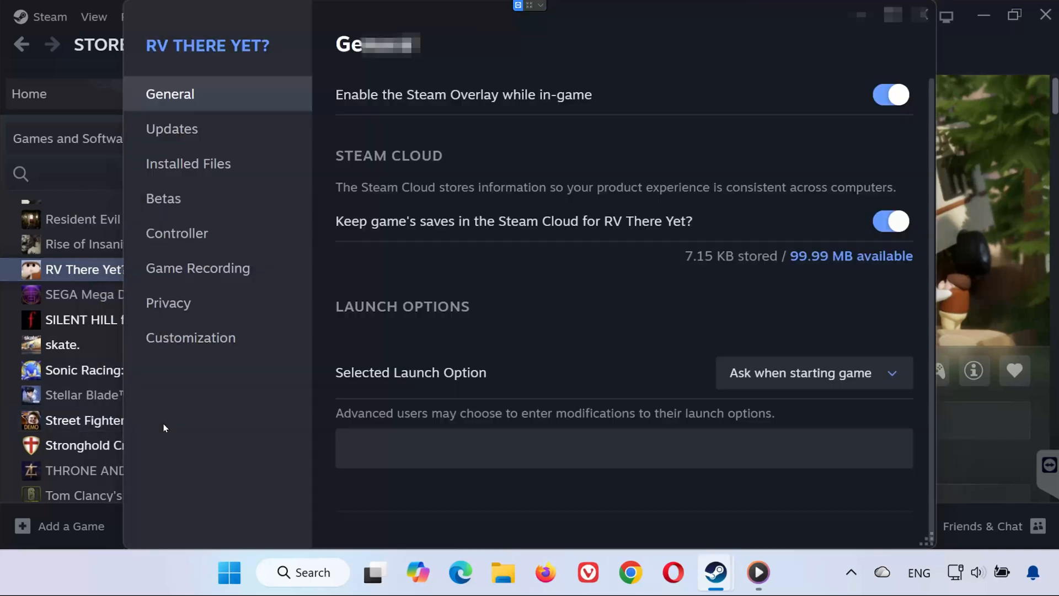
pyautogui.moveTo(240, 275)
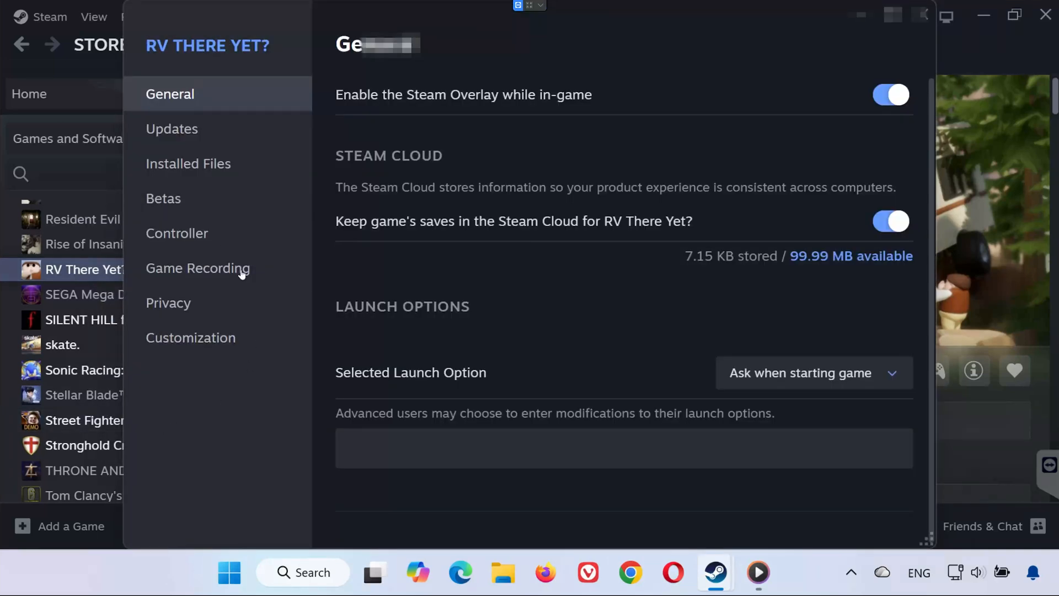
pyautogui.click(177, 233)
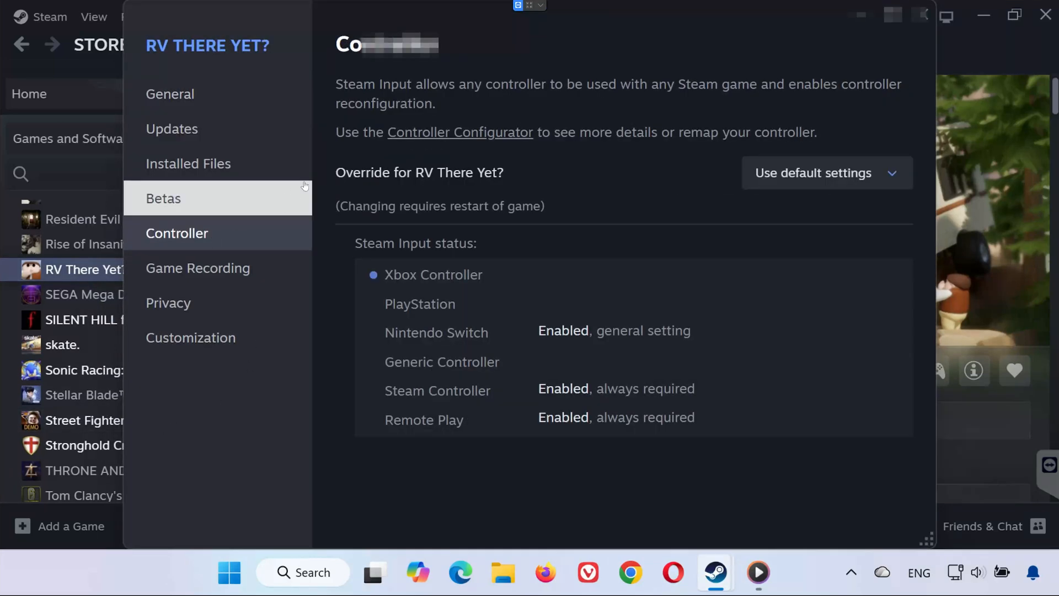
pyautogui.moveTo(515, 183)
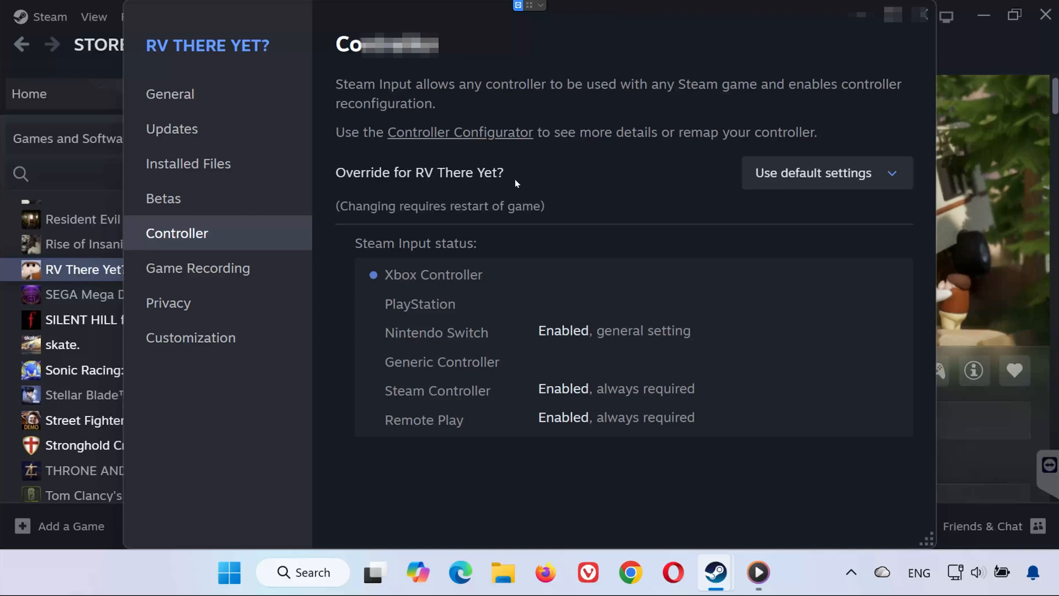
pyautogui.click(825, 173)
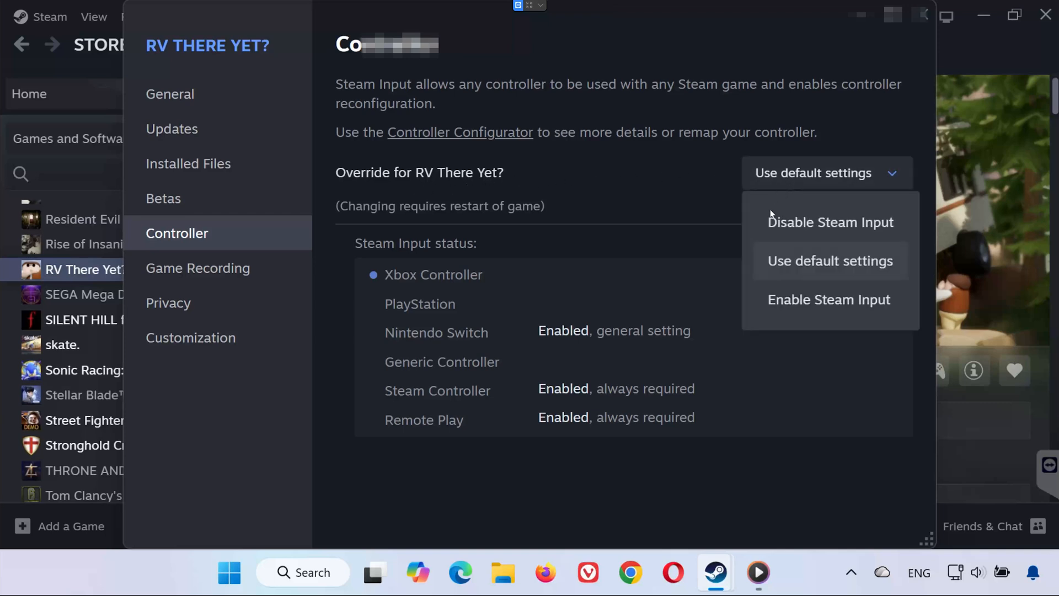
pyautogui.click(828, 299)
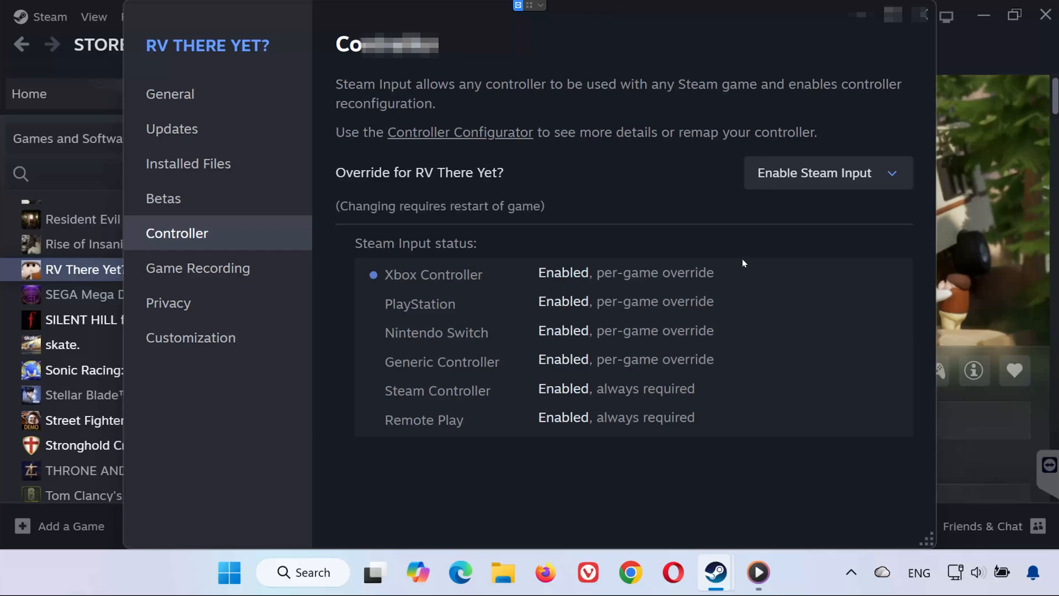
pyautogui.moveTo(747, 242)
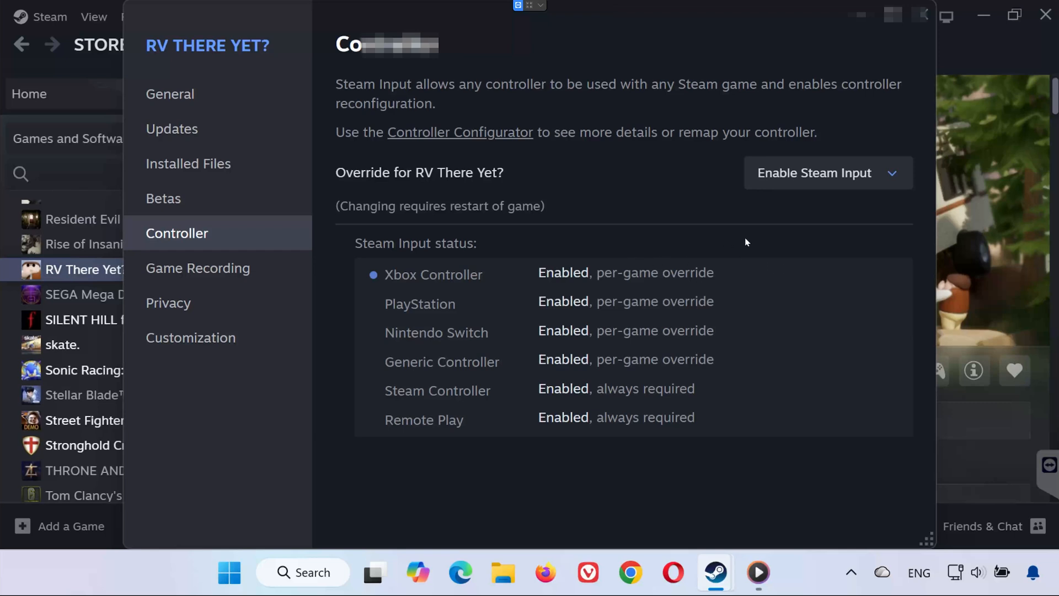
pyautogui.click(827, 172)
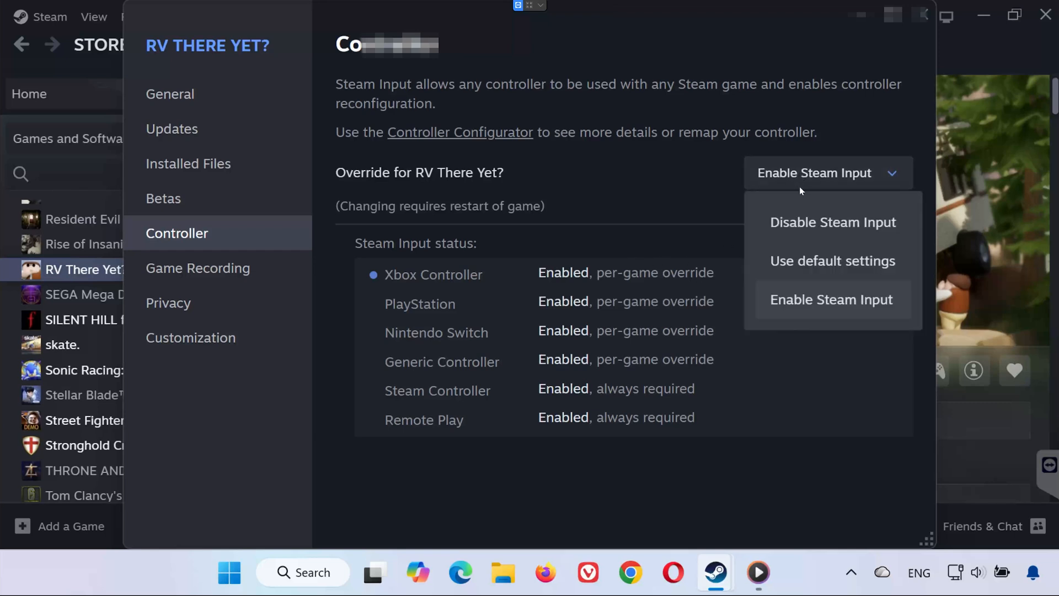
pyautogui.click(833, 222)
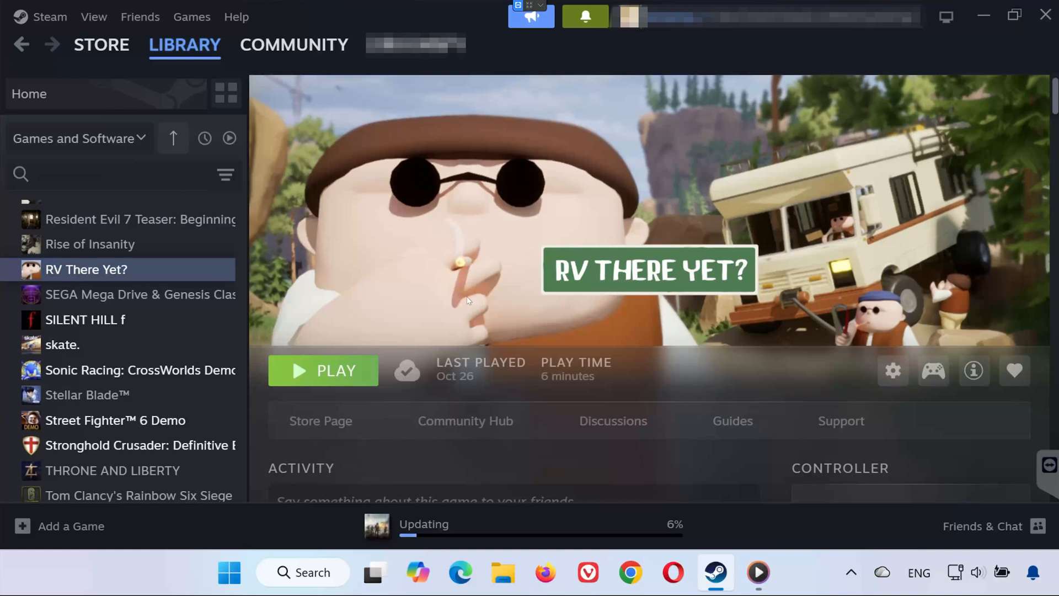
pyautogui.moveTo(527, 294)
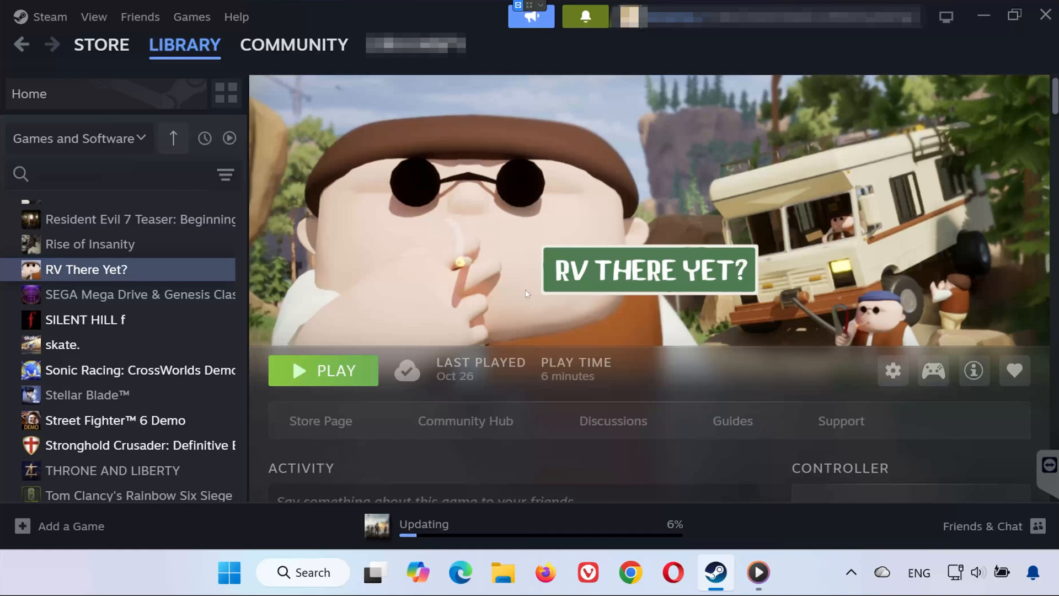
pyautogui.moveTo(283, 250)
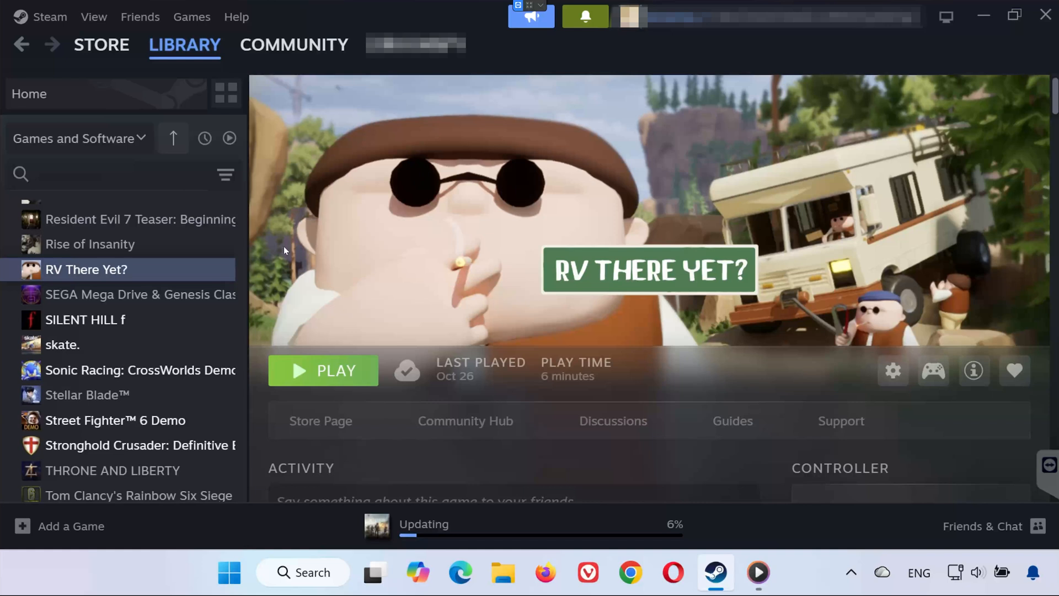
# Open the Steam menu to reach Steam's global Settings
pyautogui.click(49, 17)
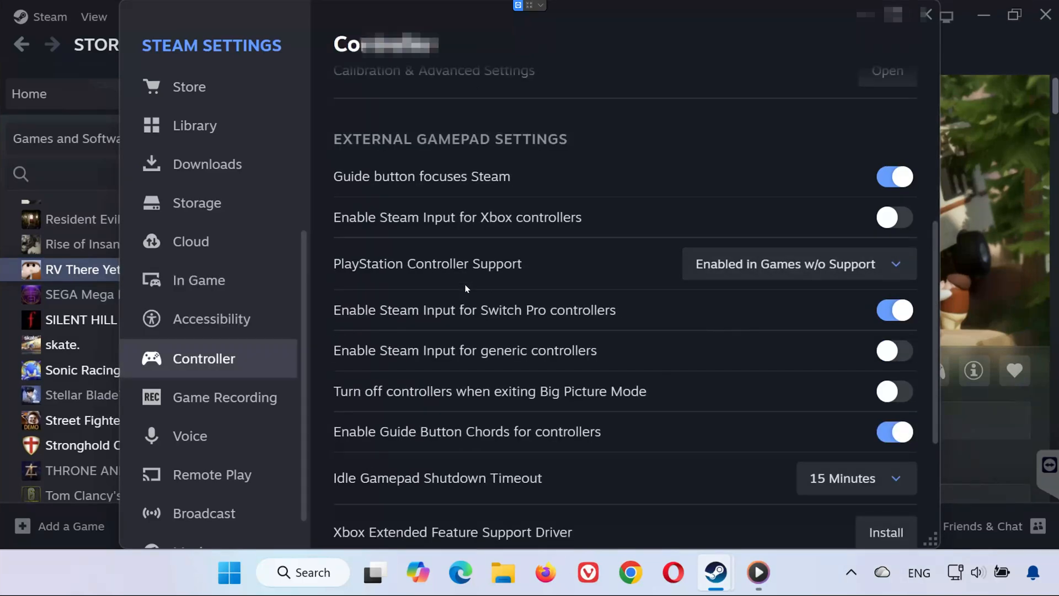
pyautogui.moveTo(370, 238)
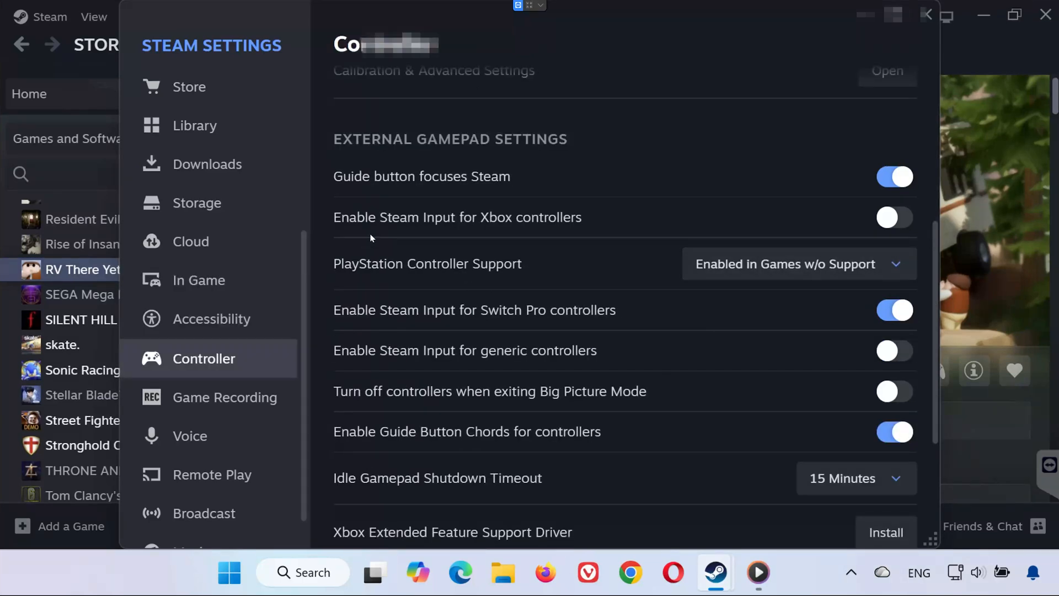
pyautogui.moveTo(478, 231)
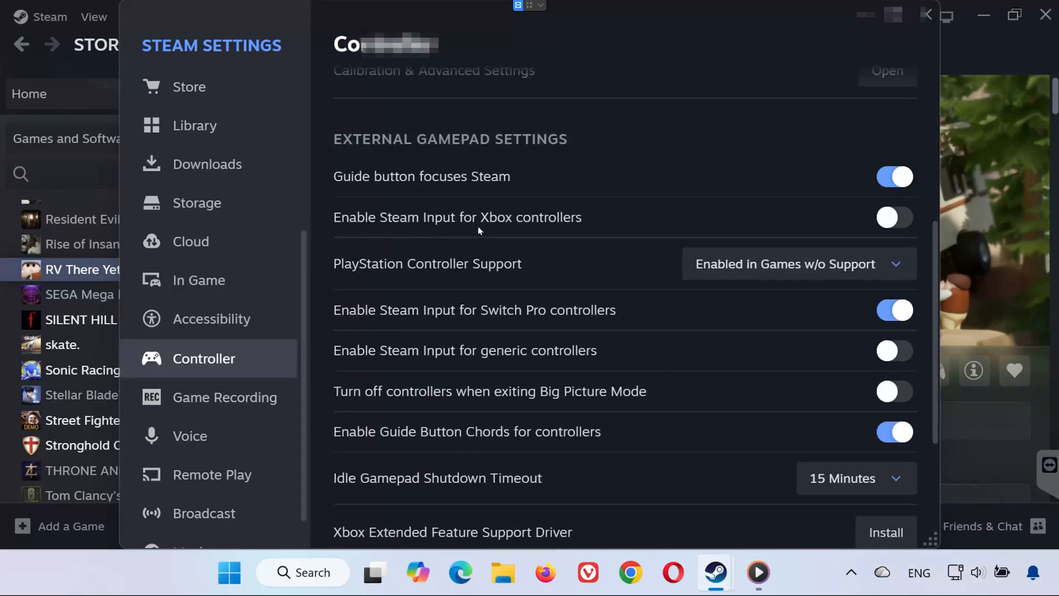
pyautogui.moveTo(893, 217)
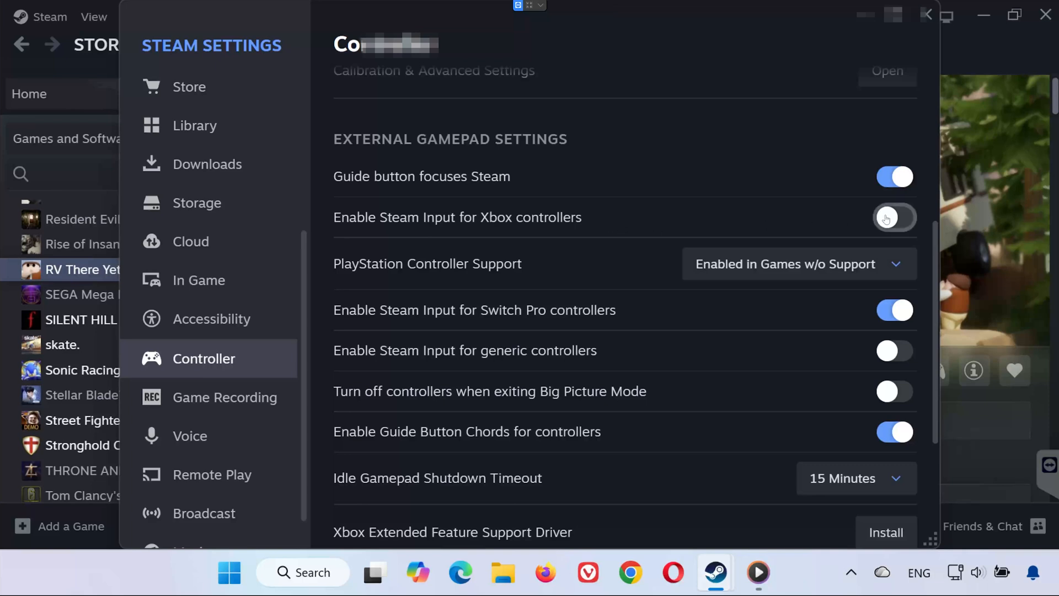
pyautogui.click(894, 217)
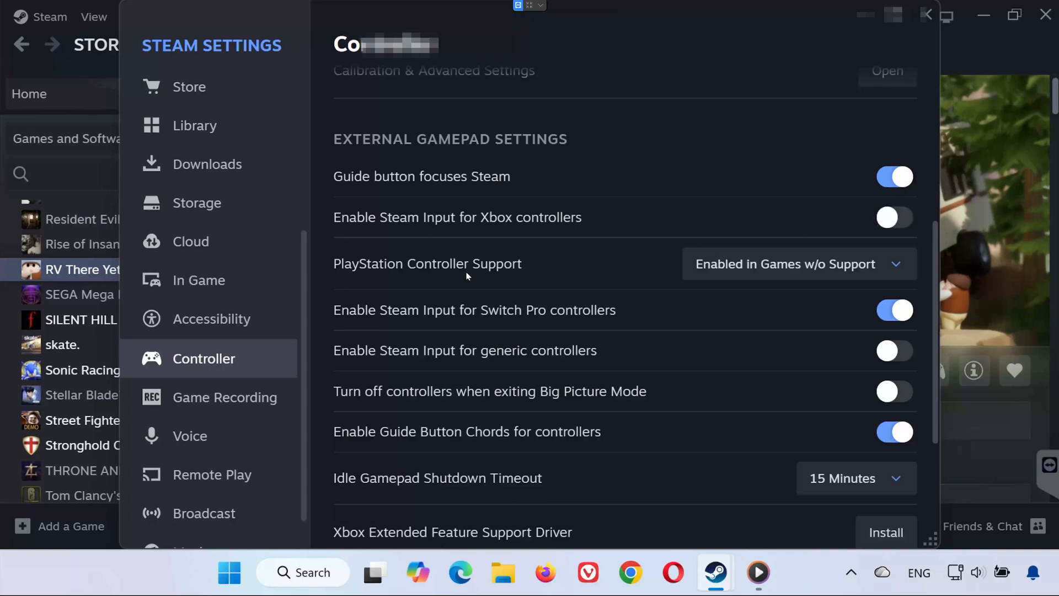
pyautogui.click(799, 264)
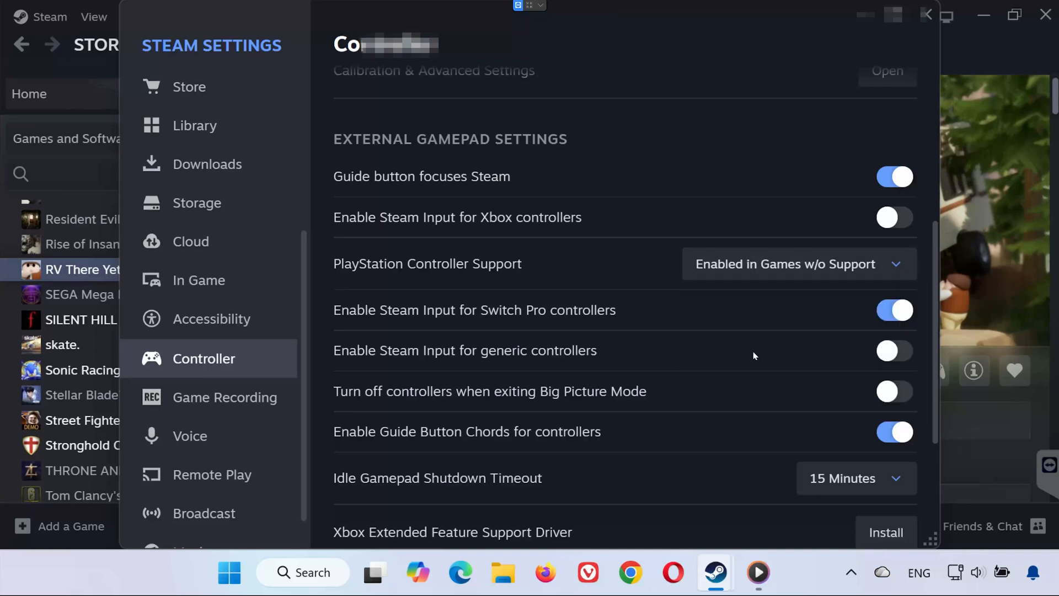
pyautogui.moveTo(539, 325)
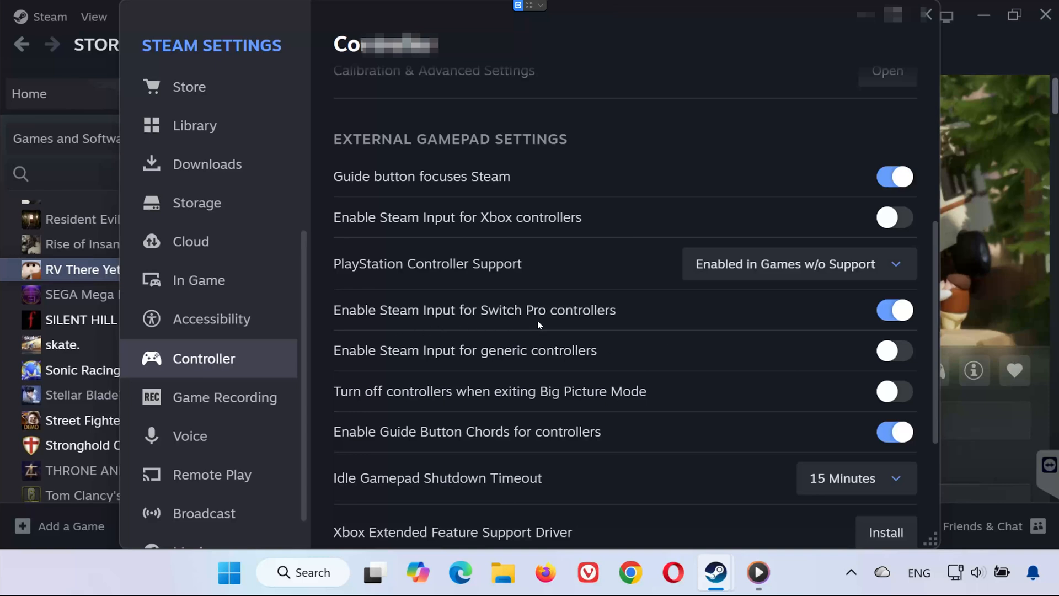
pyautogui.moveTo(535, 368)
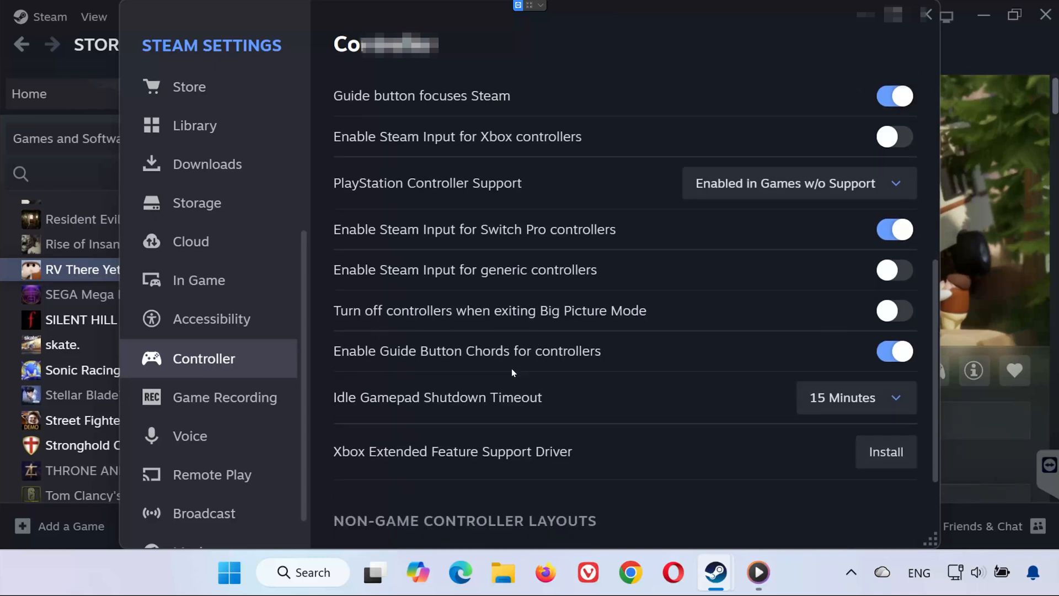
pyautogui.moveTo(331, 464)
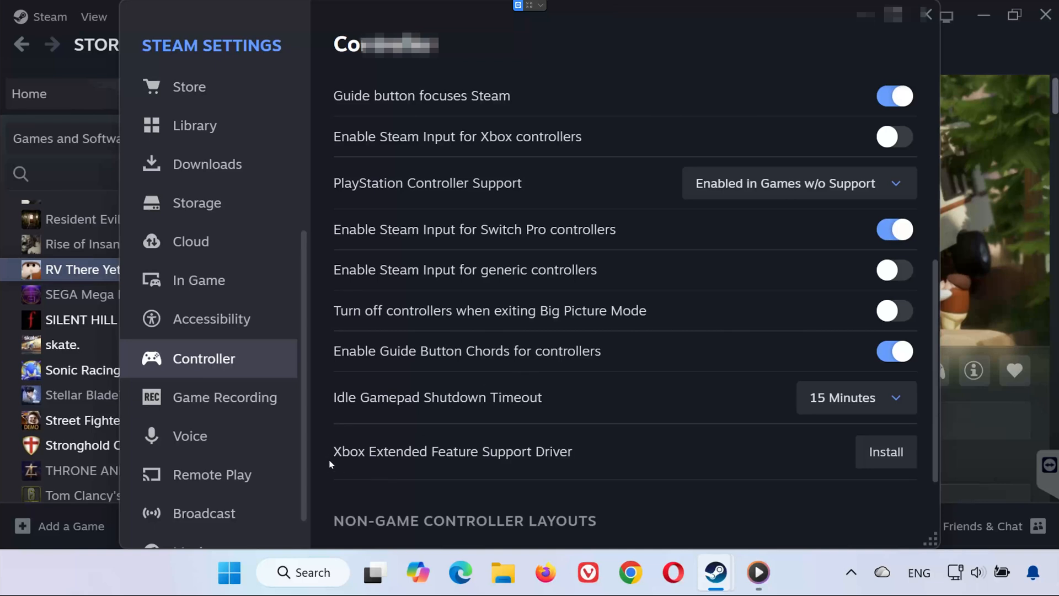
pyautogui.moveTo(479, 465)
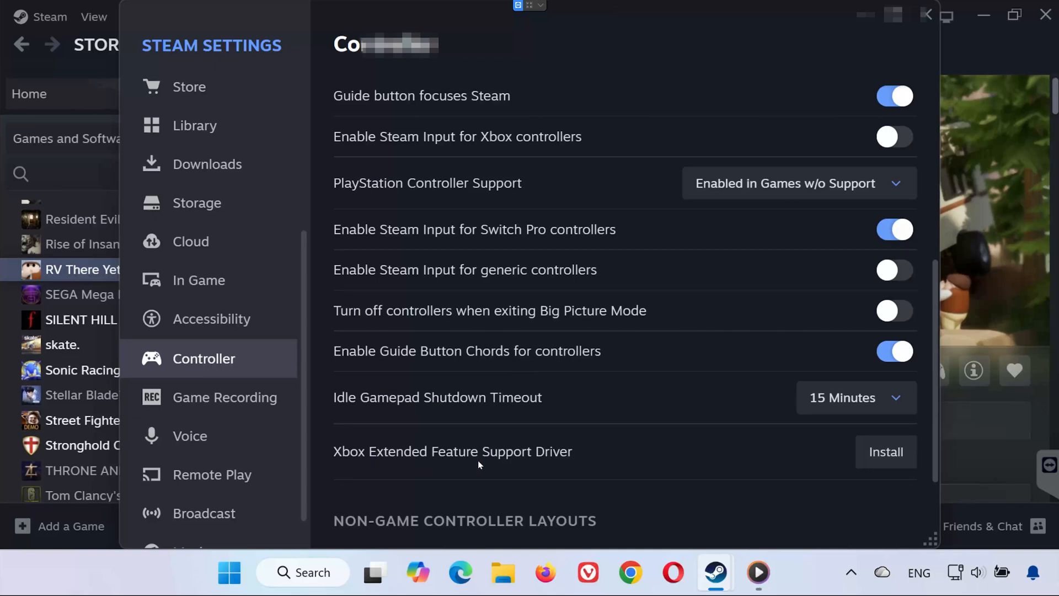
pyautogui.moveTo(885, 452)
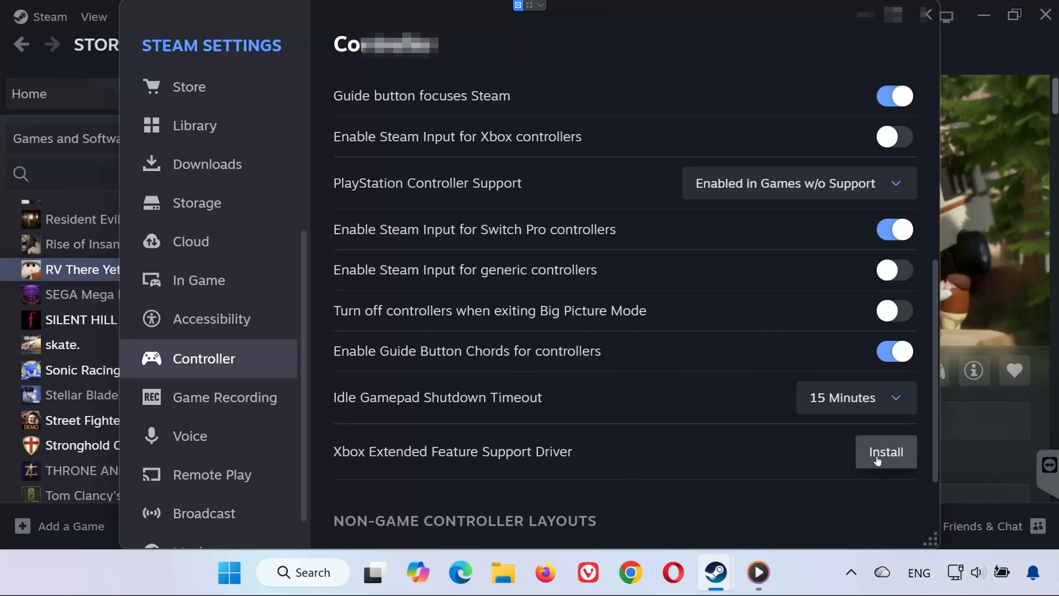
pyautogui.moveTo(888, 460)
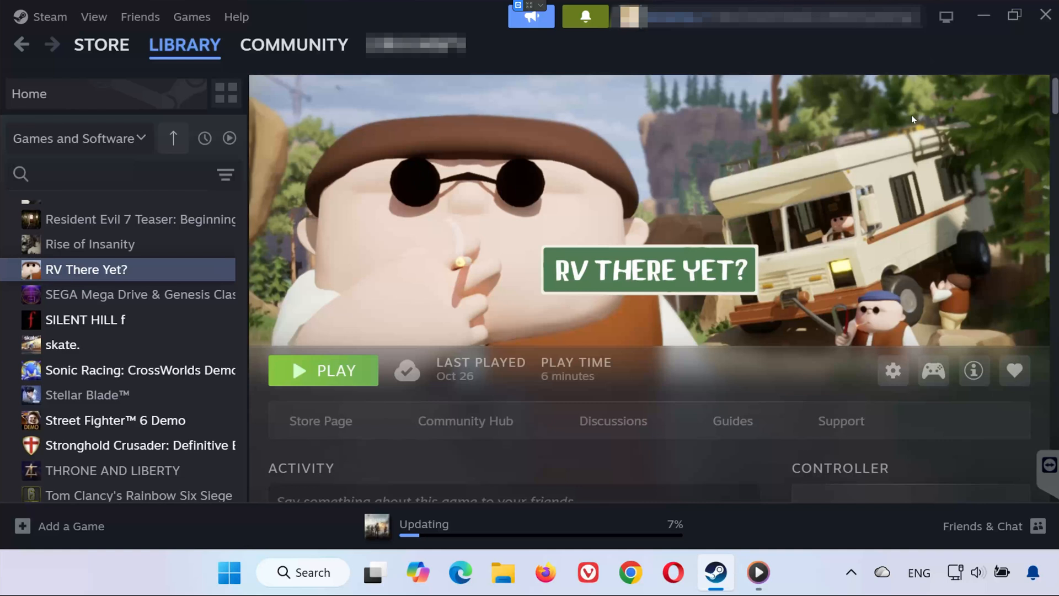
pyautogui.moveTo(975, 55)
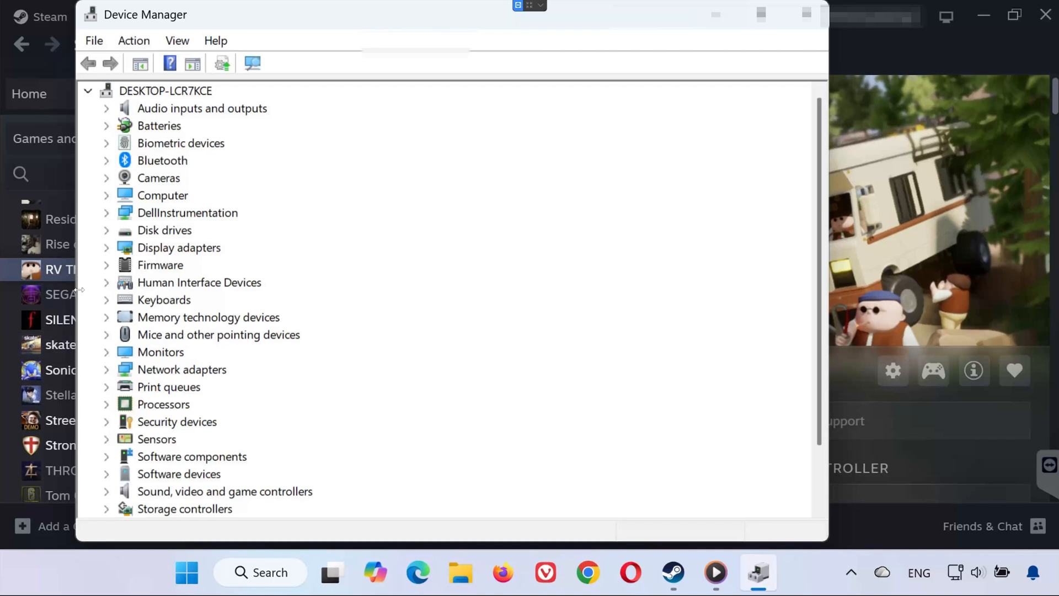
# Disable the Xbox One Wireless Controller under Human Interface Devices, then reopen its context menu
pyautogui.scroll(-3)
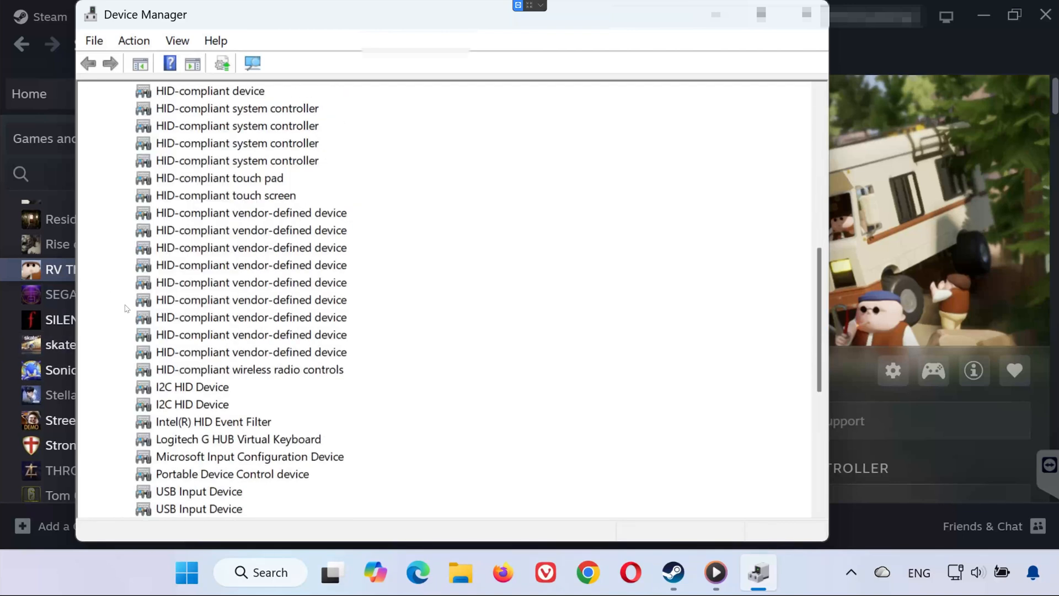
pyautogui.scroll(-3)
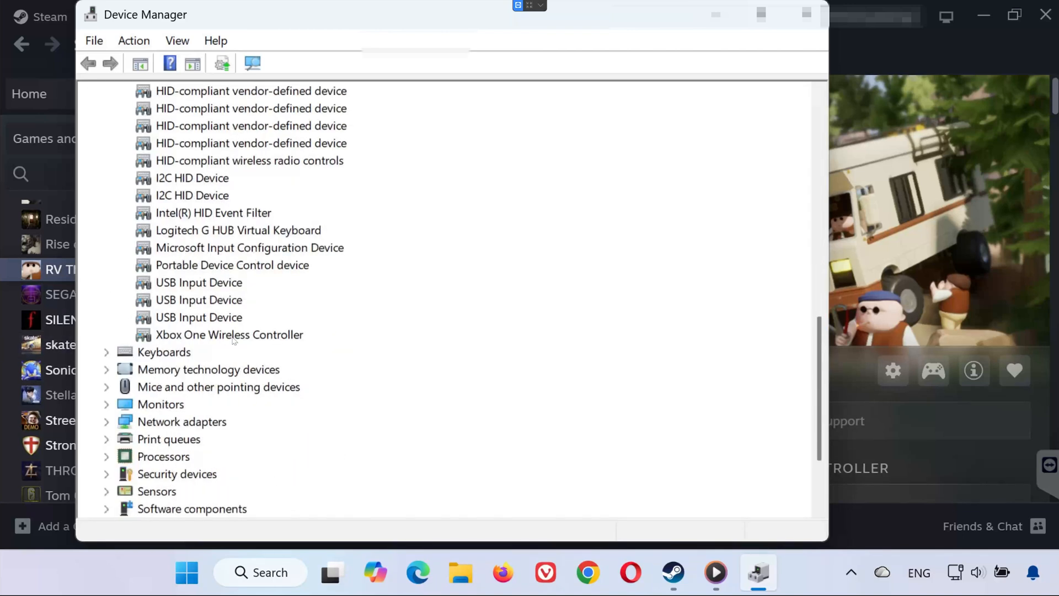
pyautogui.rightClick(229, 335)
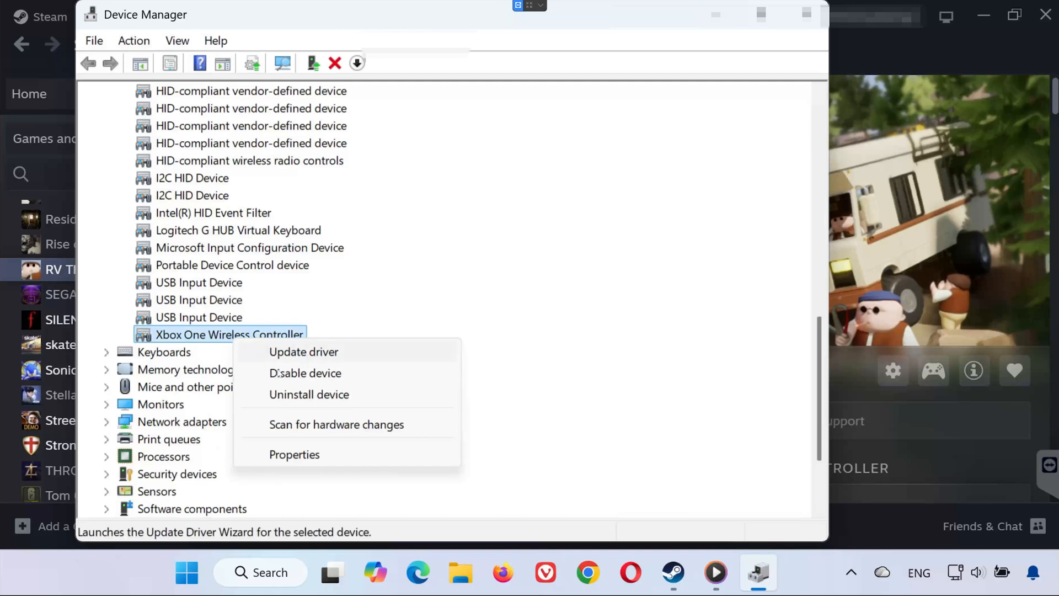
pyautogui.click(304, 373)
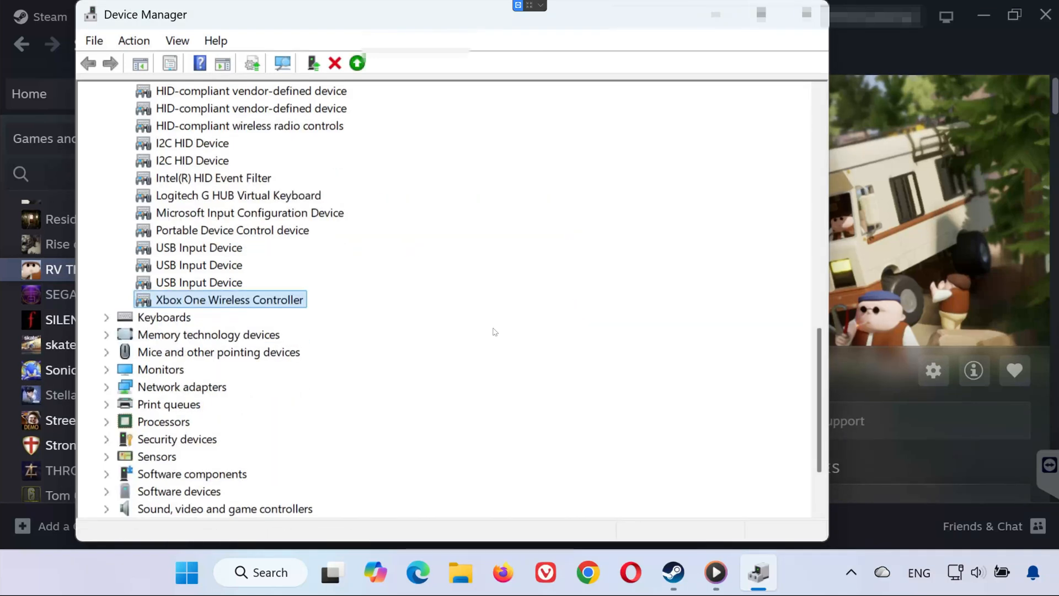
pyautogui.rightClick(229, 299)
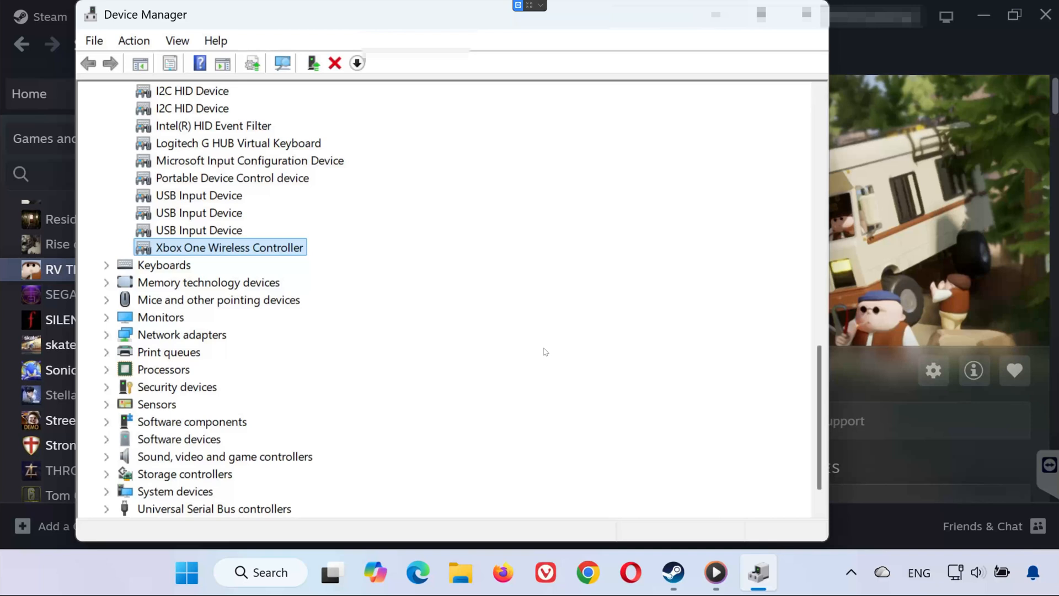
# Reinstall the Xbox One Wireless Controller driver from the computer's compatible driver list
pyautogui.rightClick(228, 247)
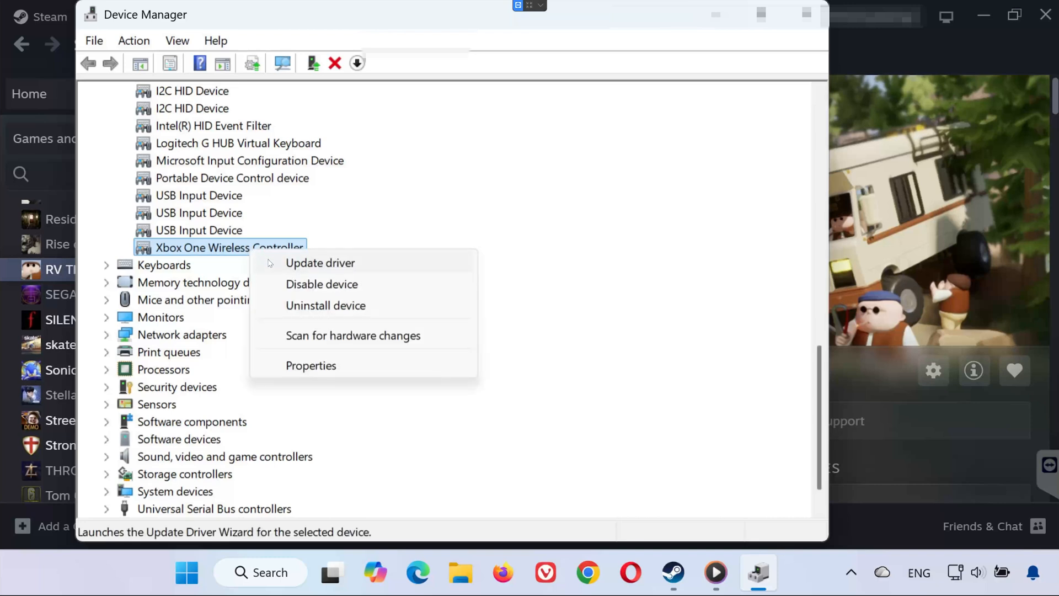
pyautogui.click(320, 263)
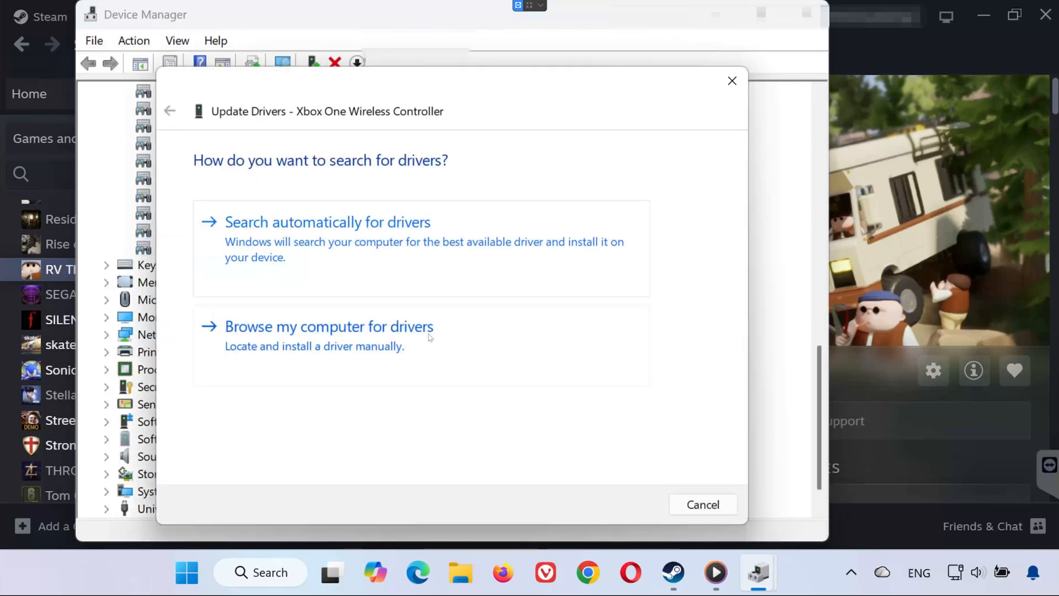
pyautogui.click(329, 326)
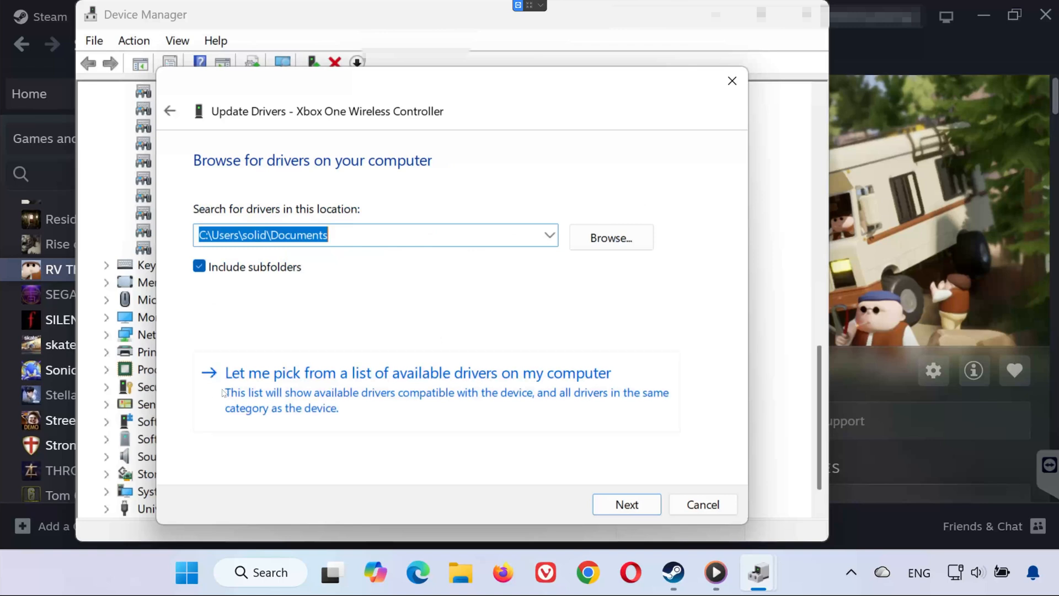
pyautogui.moveTo(620, 386)
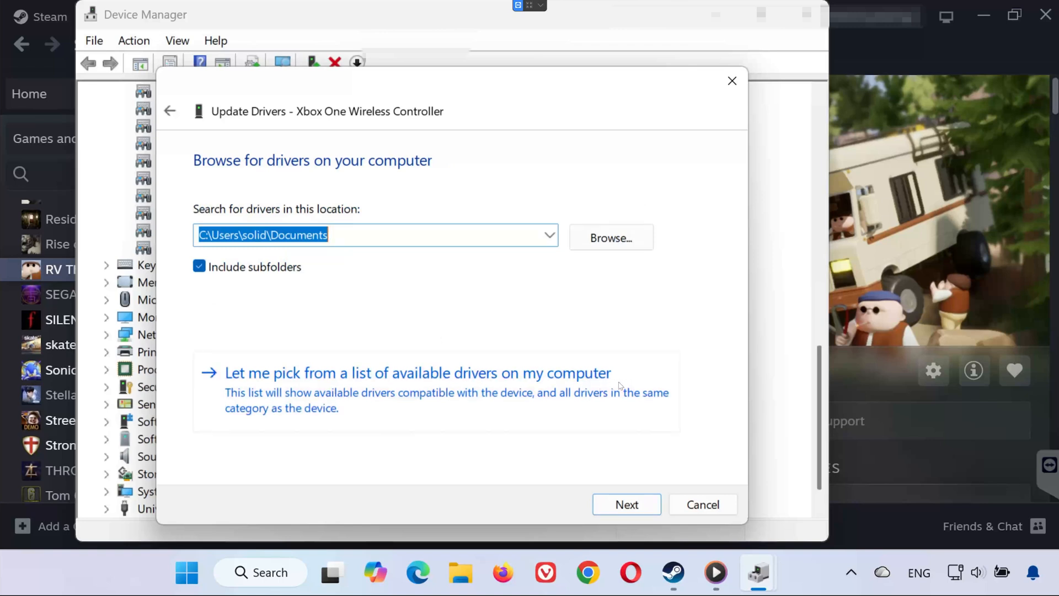
pyautogui.click(417, 373)
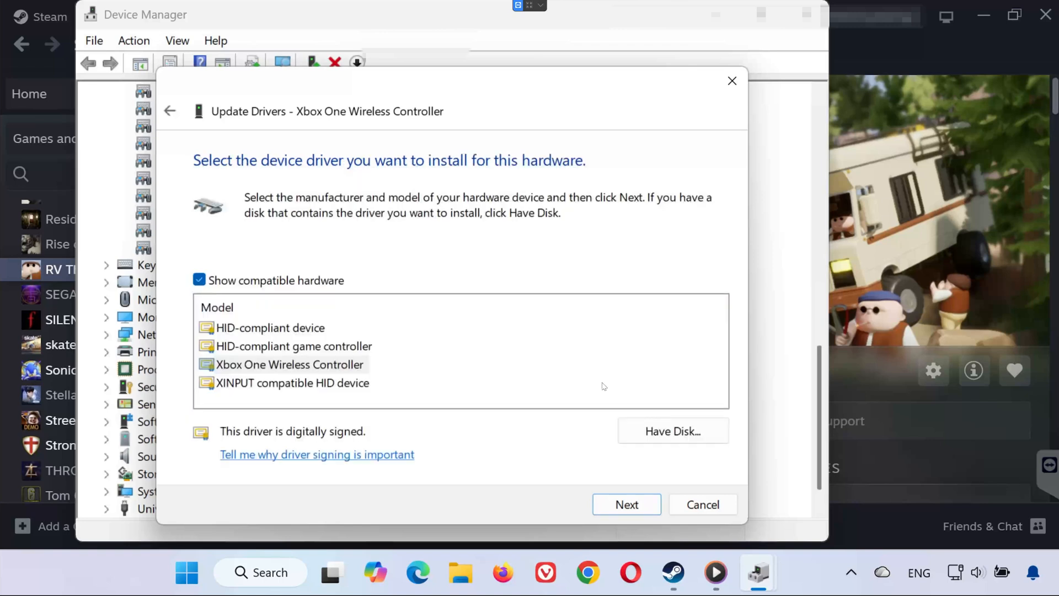
pyautogui.click(626, 504)
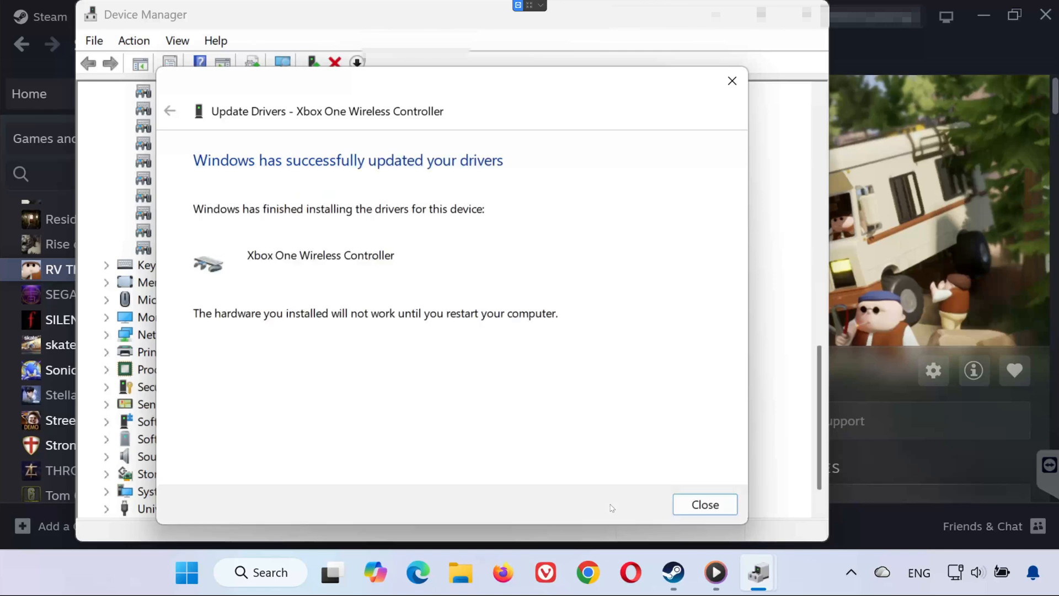
# Close the driver update wizard's success page to bring up the restart prompt
pyautogui.click(705, 504)
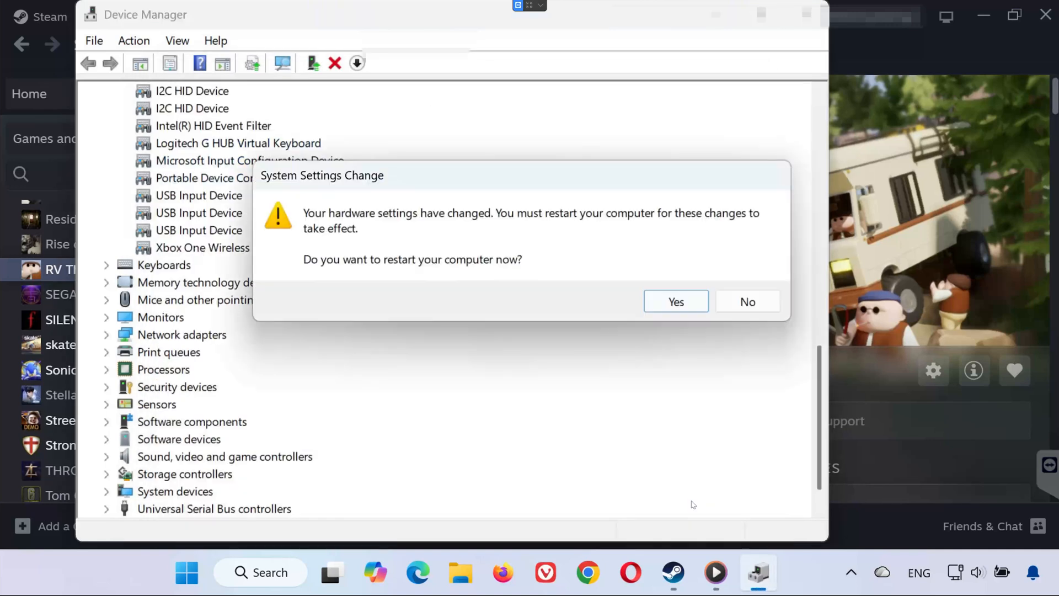